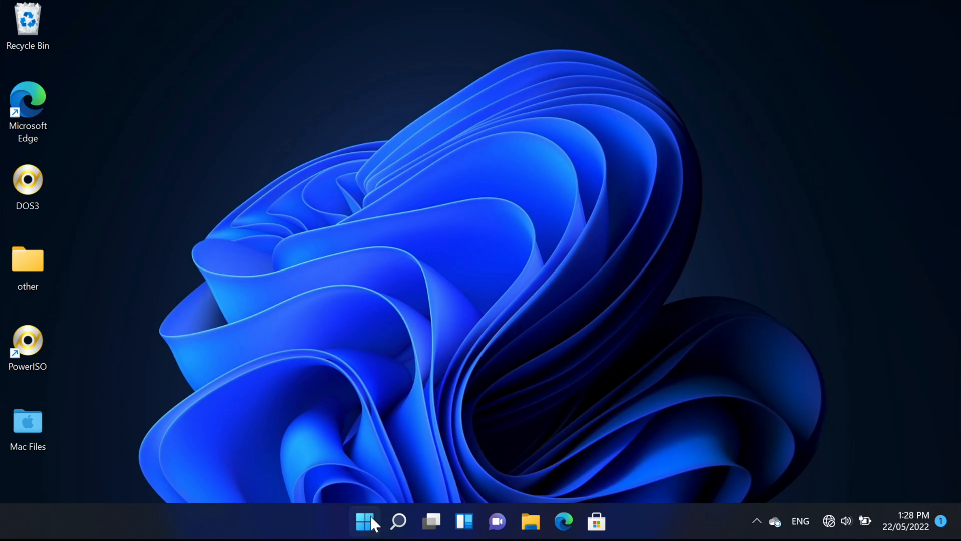
- Search Start for 'regedit' and launch Registry Editor as administrator
left_click(398, 522)
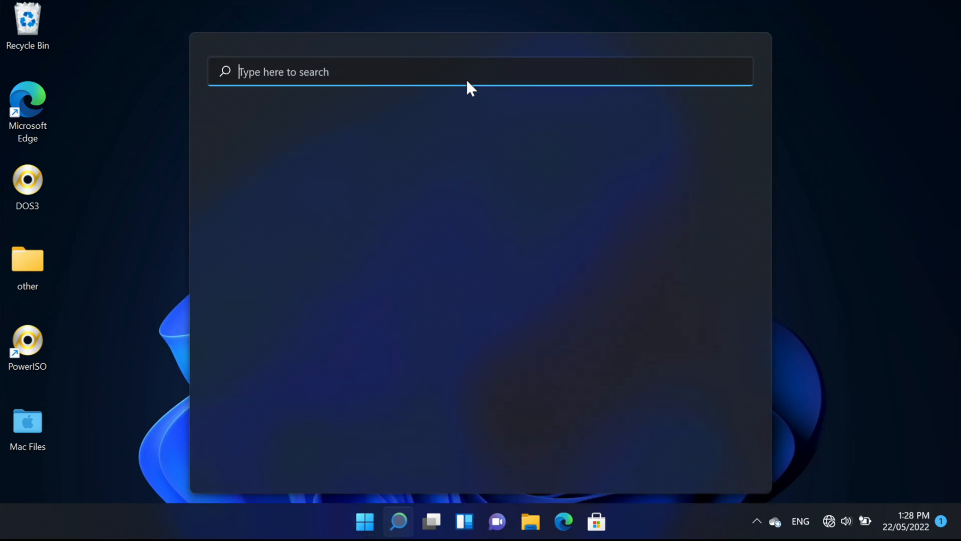
type("regedit")
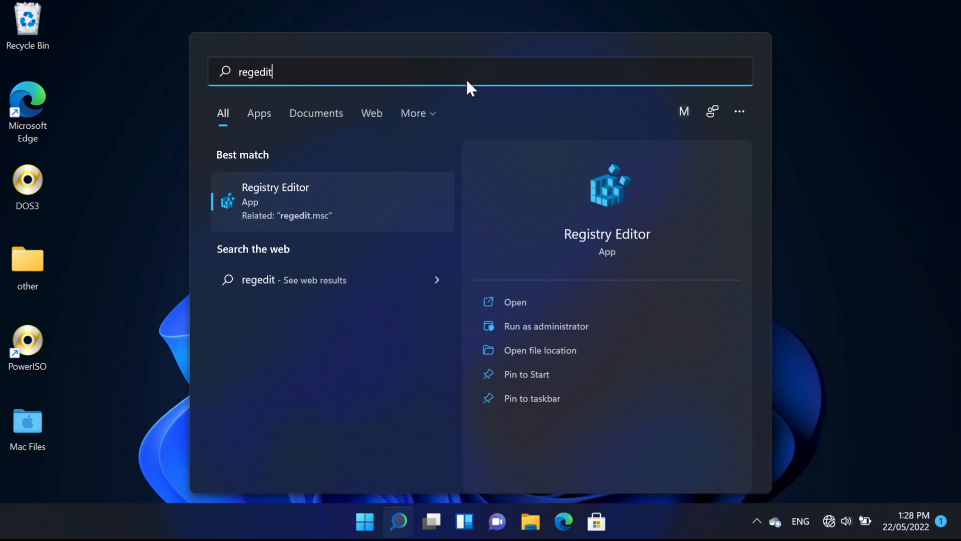
left_click(545, 325)
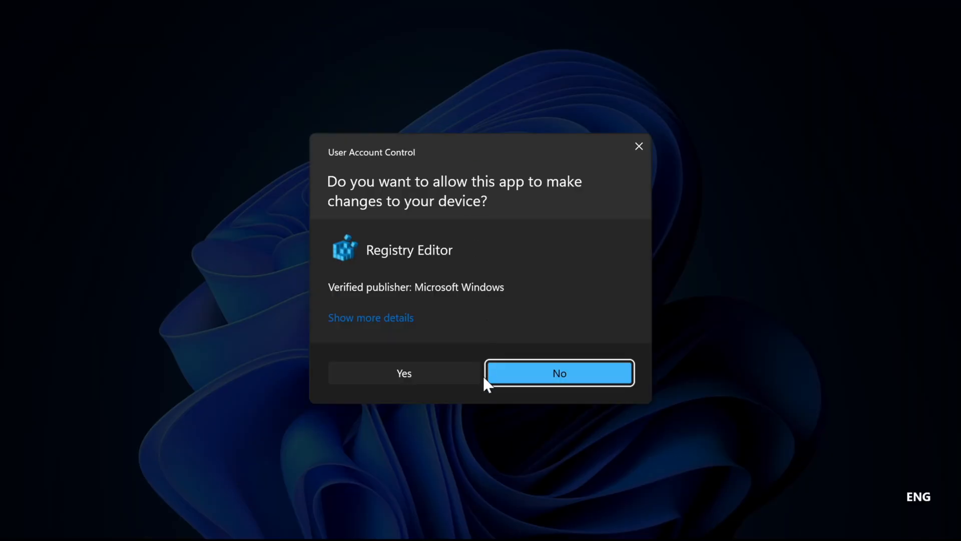
- Allow the UAC prompt and navigate to HKEY_LOCAL_MACHINE\SYSTEM\CurrentControlSet\Control\CrashControl
left_click(403, 372)
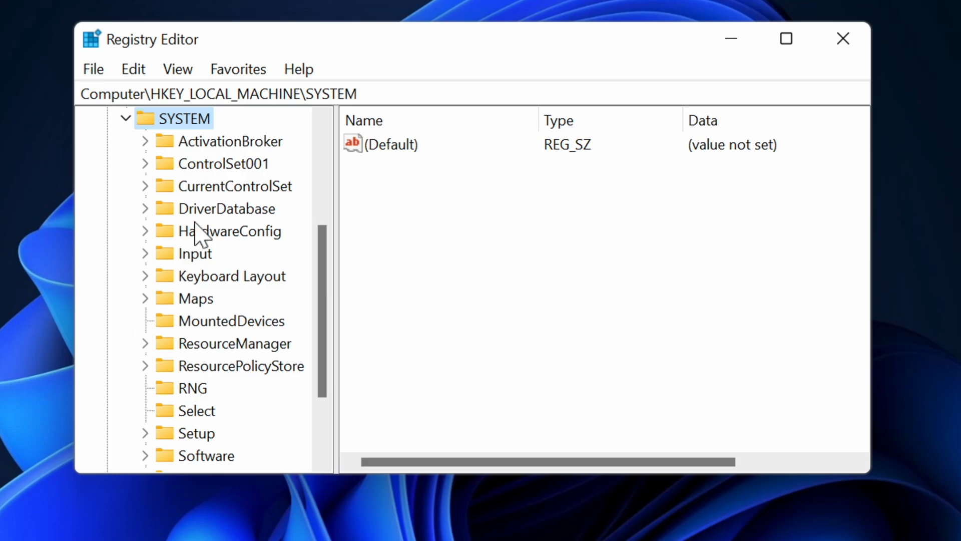
left_click(145, 186)
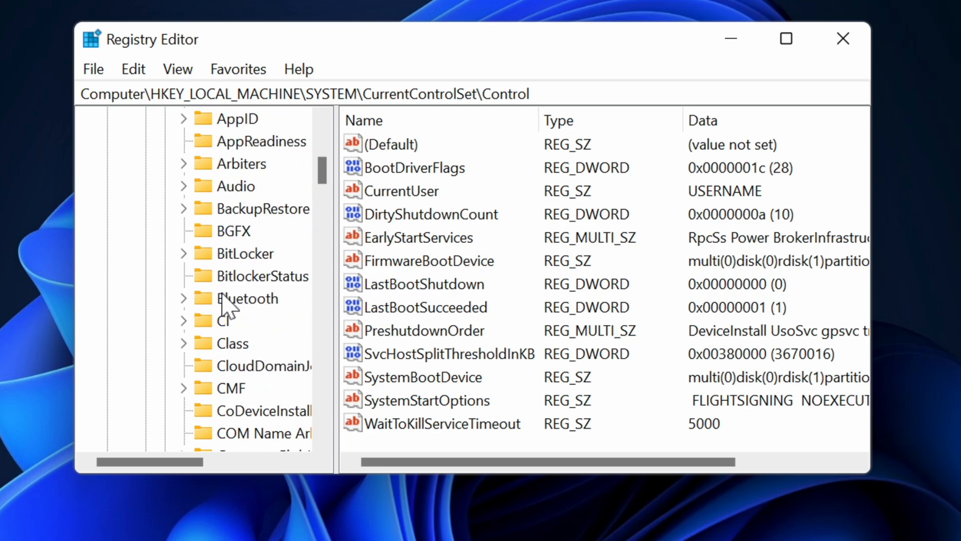
left_click(258, 343)
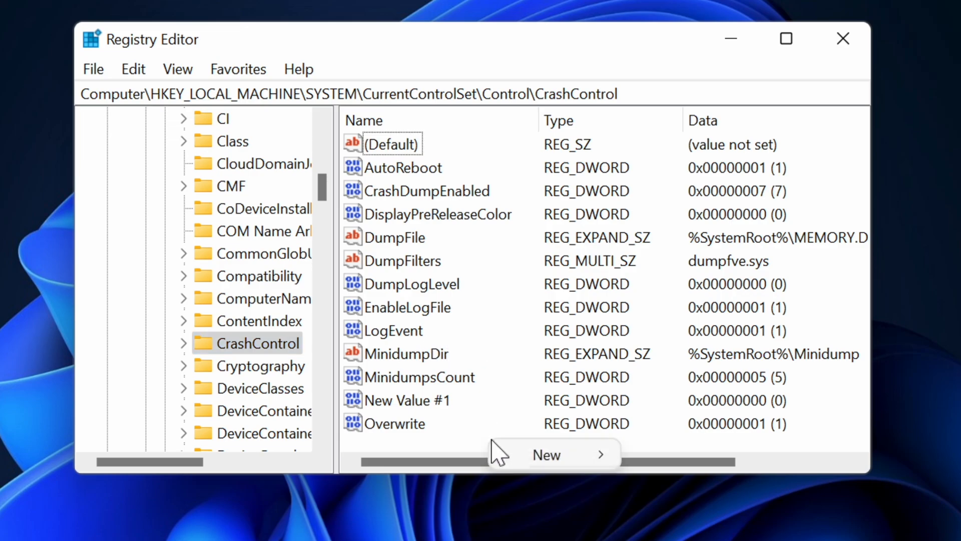
- Add a DisableEmoticon DWORD (32-bit) with value data 1, then close Registry Editor
left_click(546, 454)
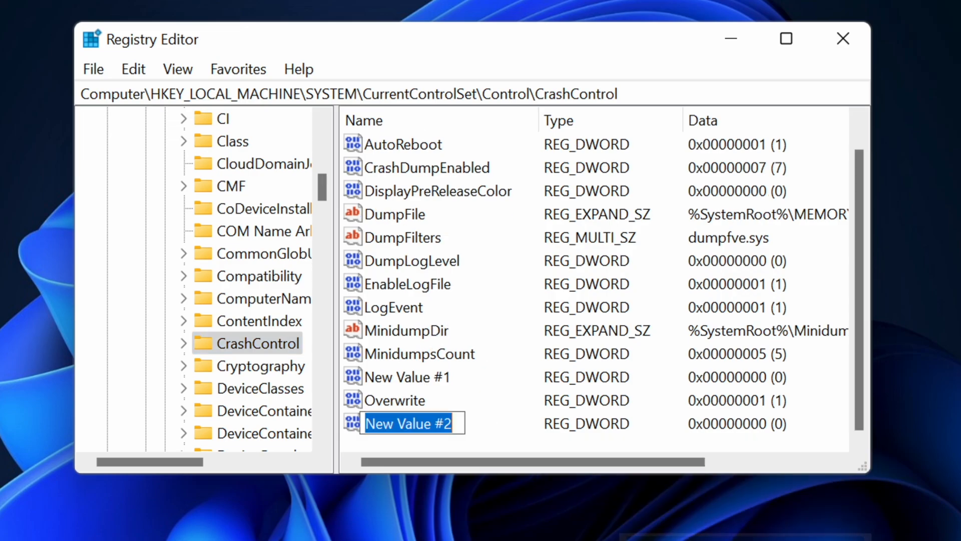
type("DisableEmoticon")
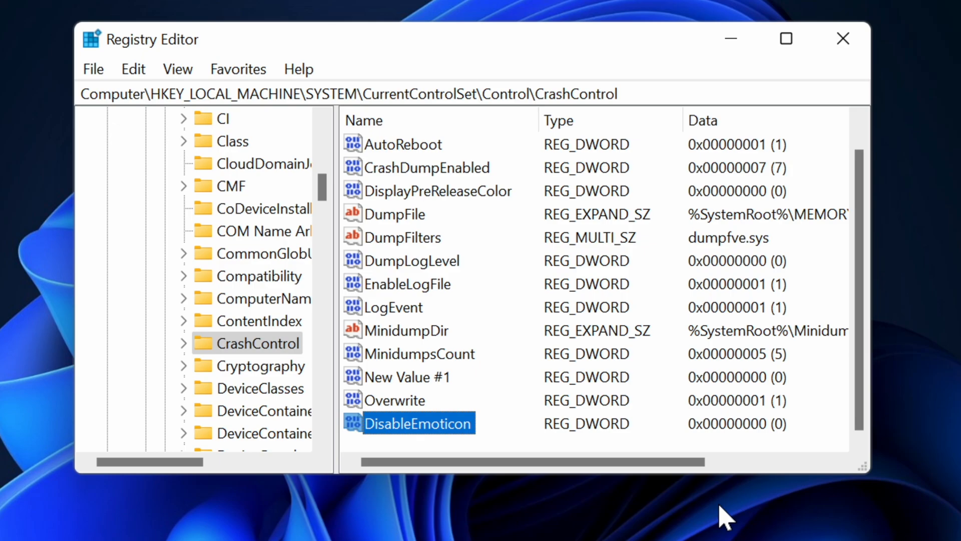
double_click(408, 423)
type("1")
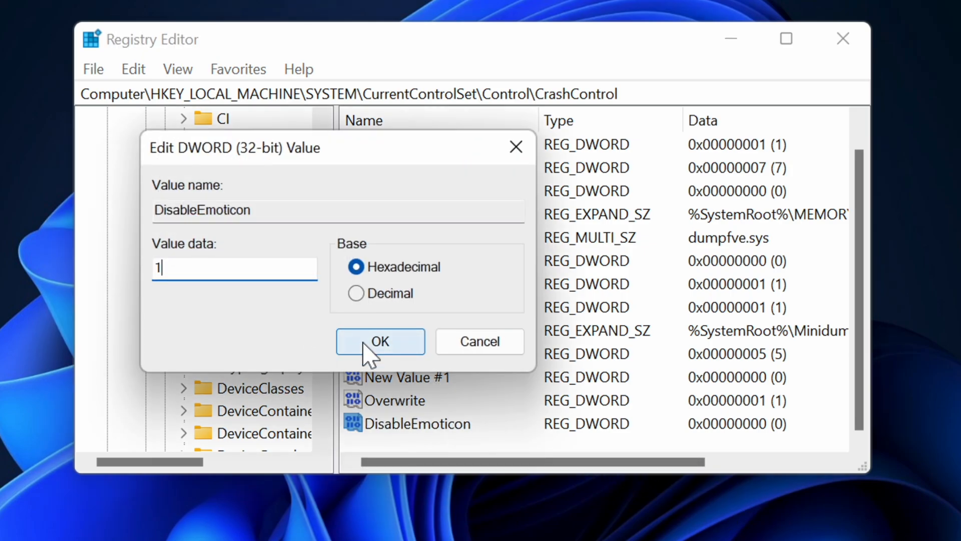
left_click(380, 341)
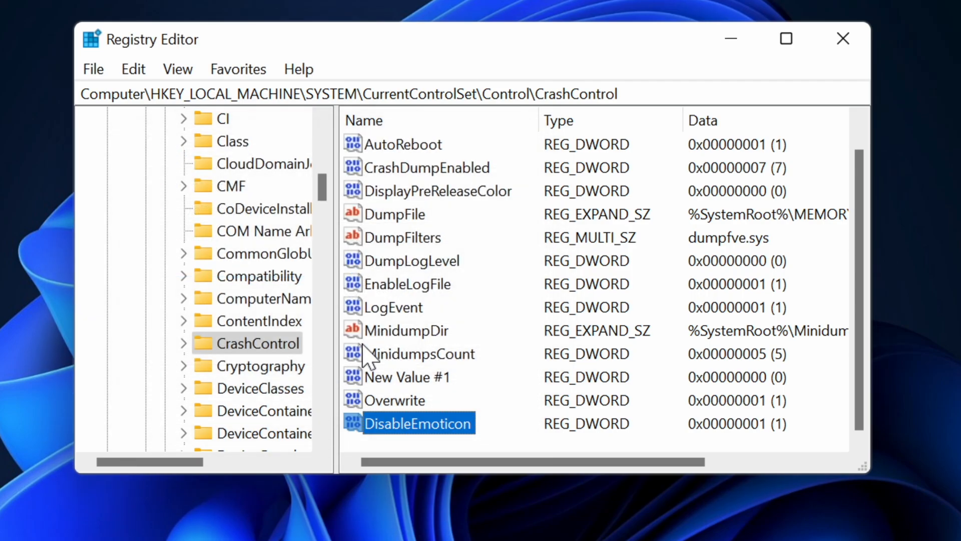
left_click(842, 39)
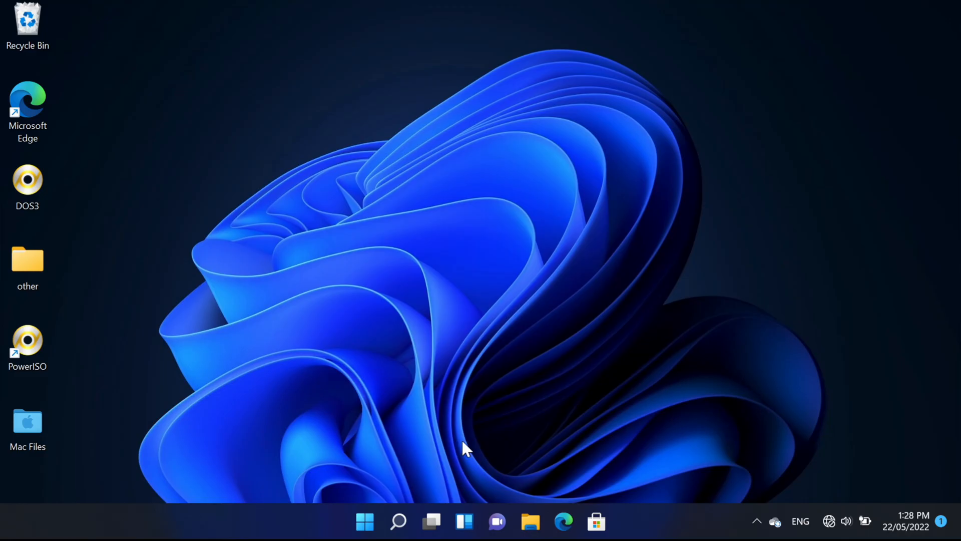
left_click(364, 521)
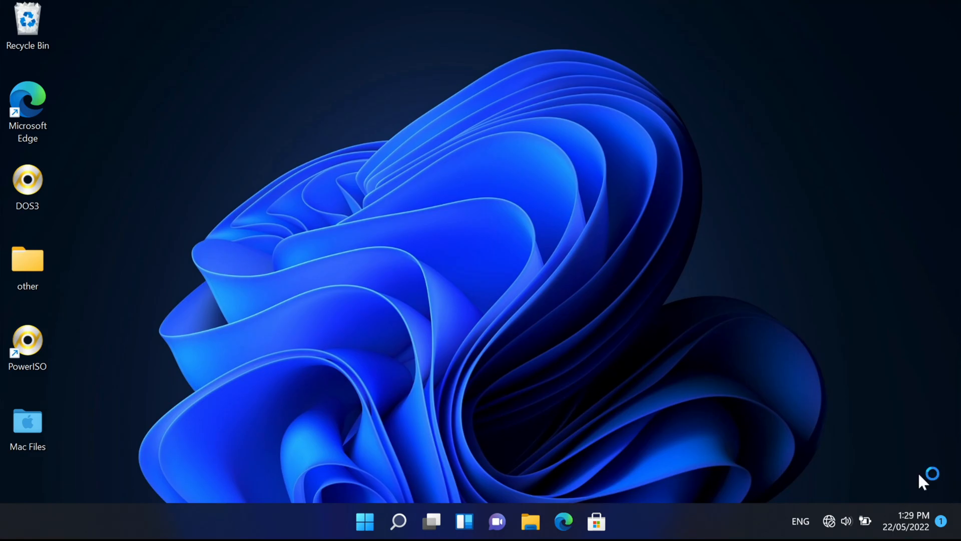
- Search Start for 'powershell', run it as administrator, and allow the UAC prompt
left_click(397, 521)
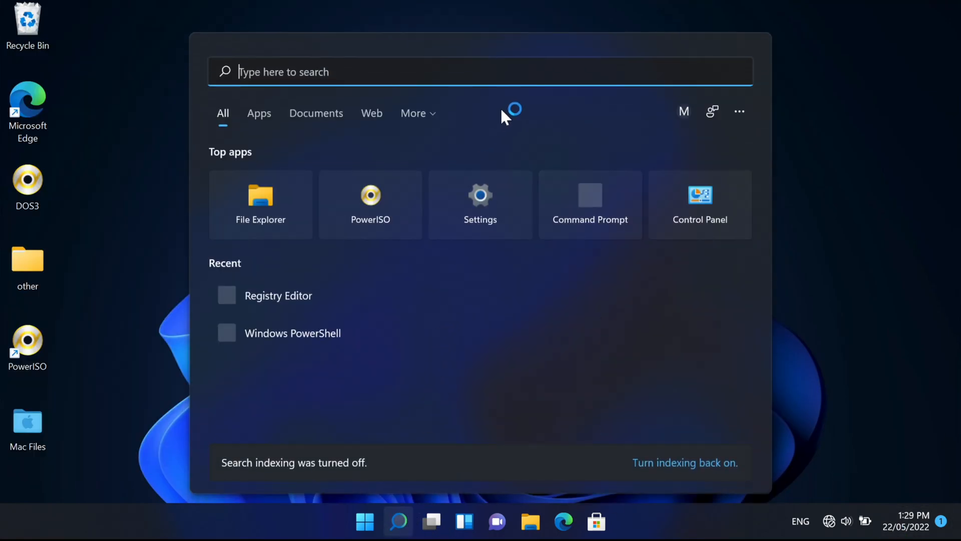
type("powershell")
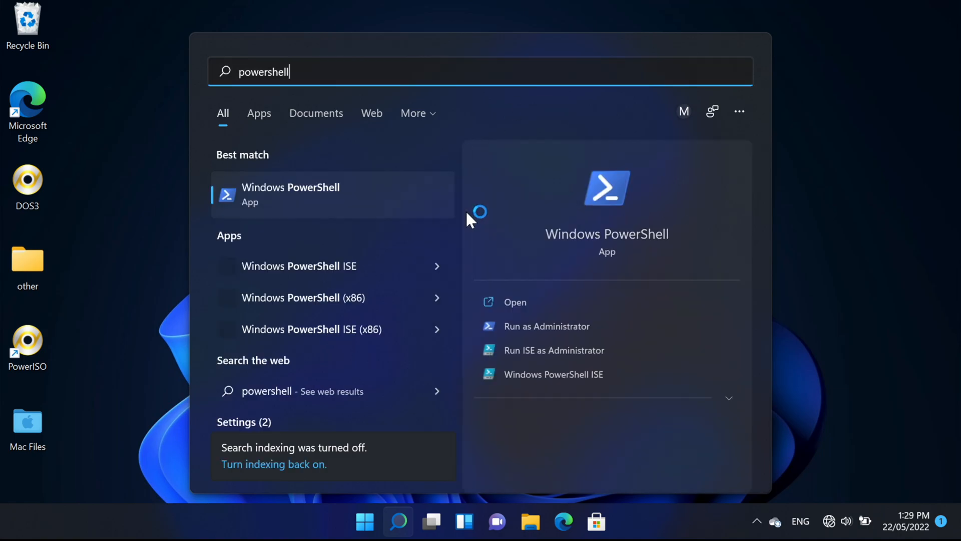
left_click(547, 326)
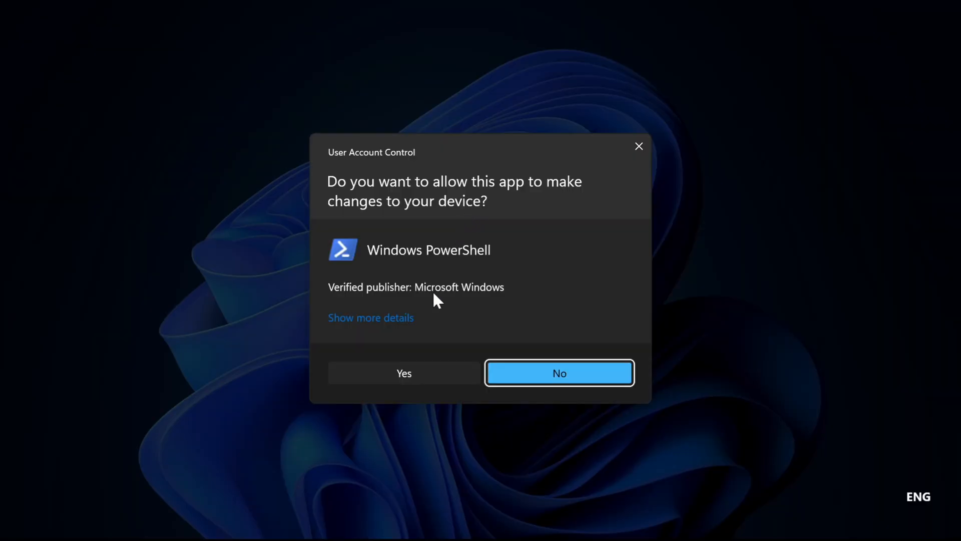
left_click(404, 373)
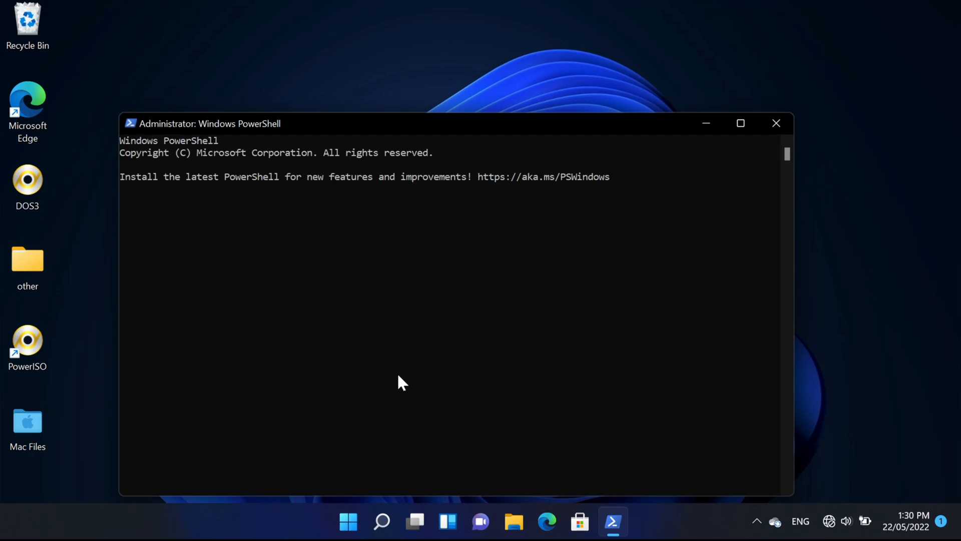
- Run the wininit command to crash the system into a CRITICAL_PROCESS_DIED blue screen
type("ww")
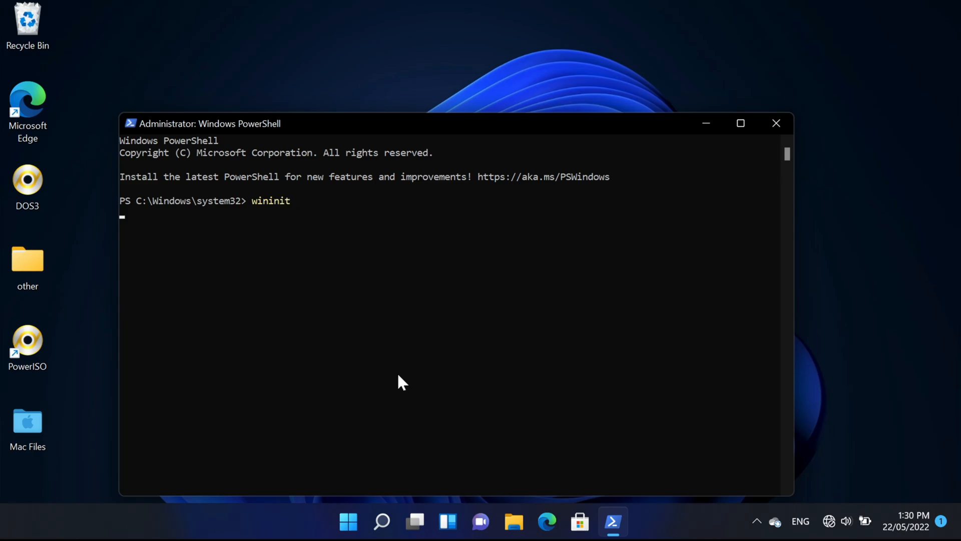
key("enter")
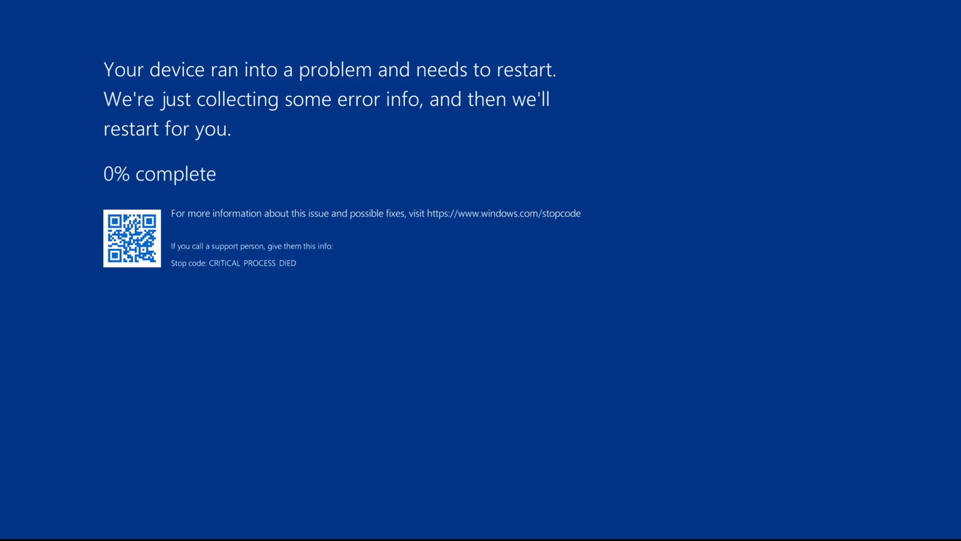